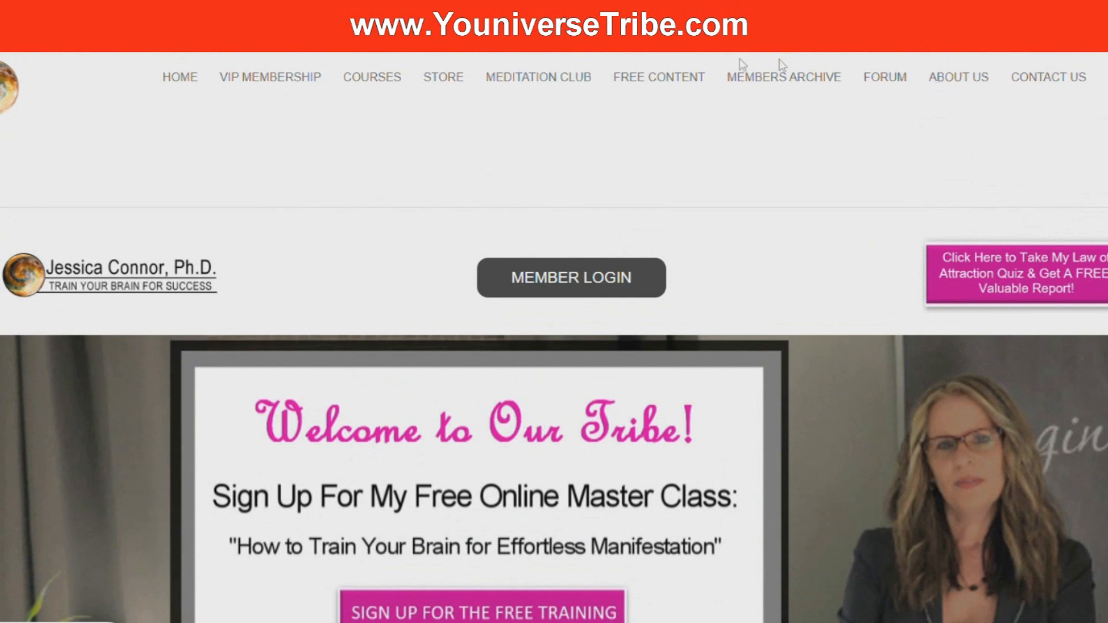
pyautogui.moveTo(677, 90)
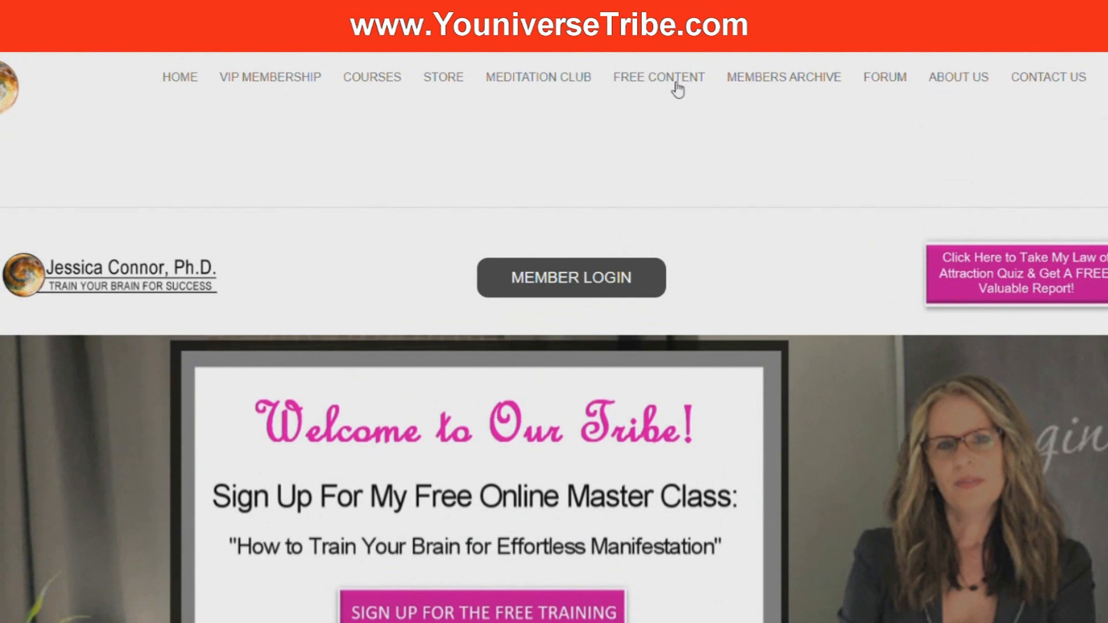
# Go from the home page to the Free Content page via the top navigation.
pyautogui.click(658, 77)
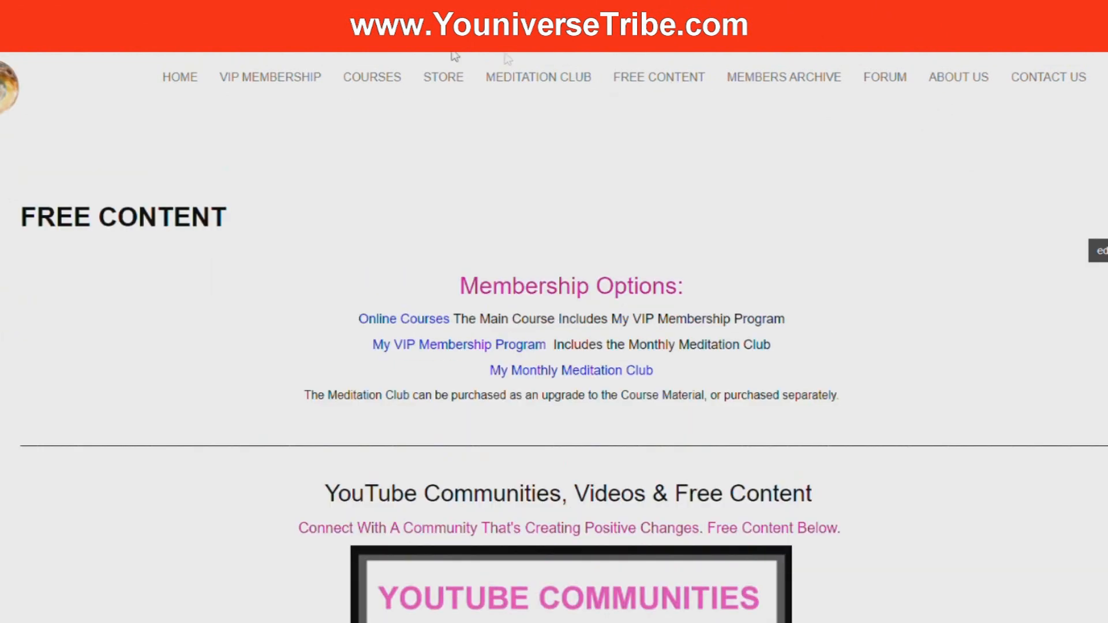
# Scroll down to the Core Belief Reboot mini-course and Complete Transformation bonus list.
pyautogui.click(270, 77)
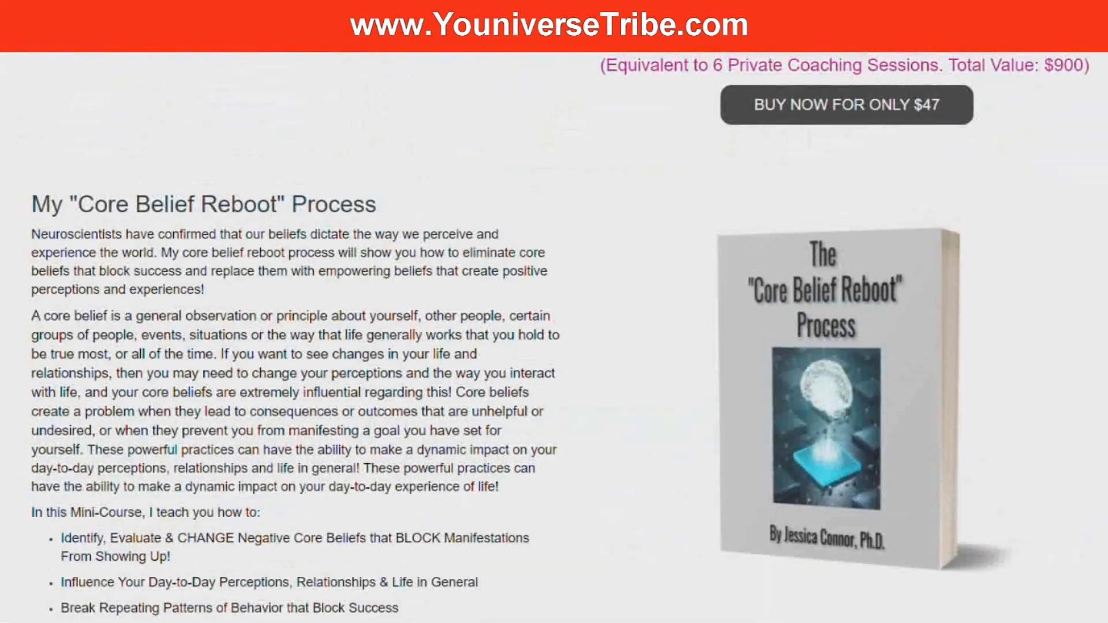
pyautogui.scroll(-3)
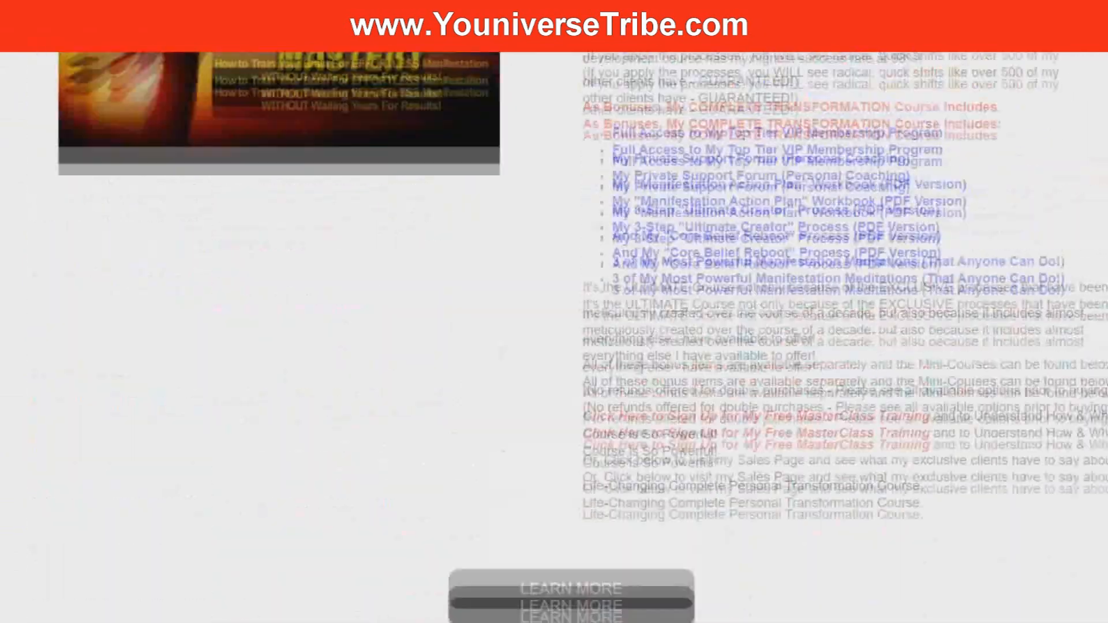